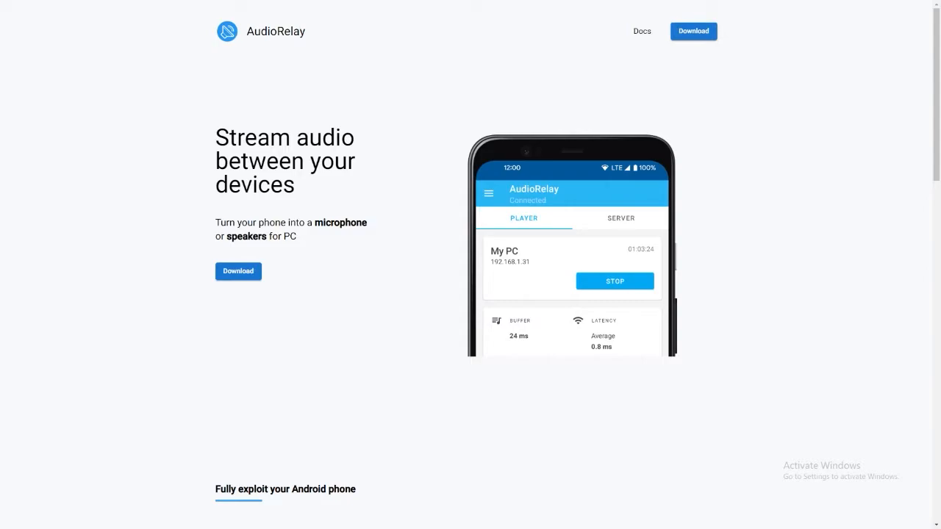
mouse_move(117, 46)
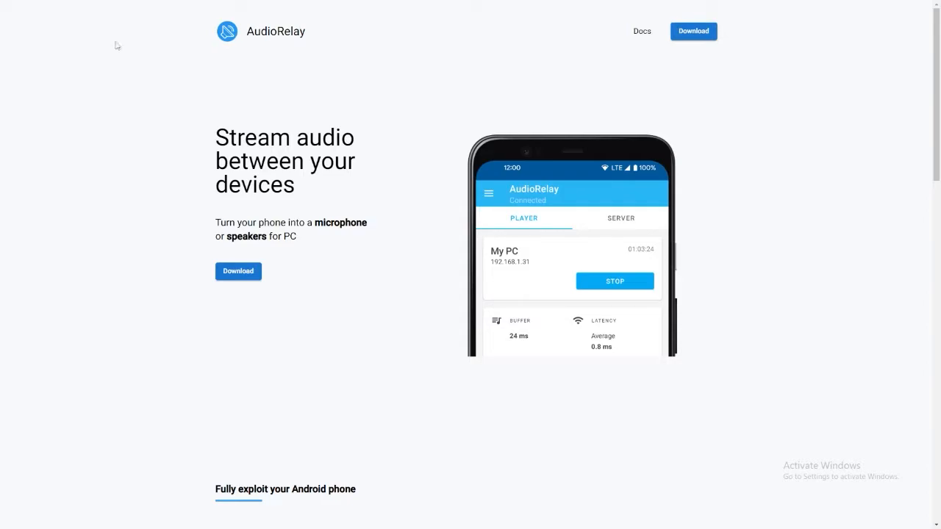
mouse_move(143, 55)
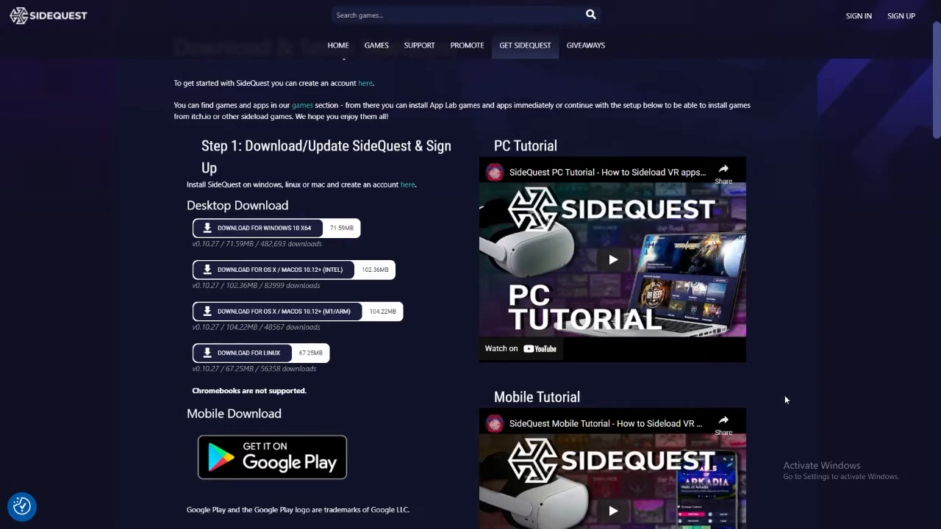
mouse_move(700, 346)
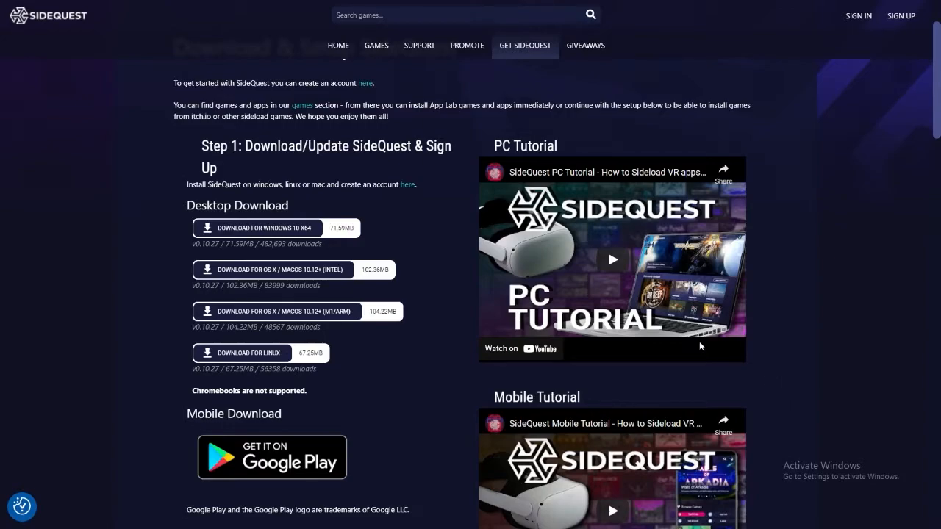
Step: Scroll down to the Oculess README's Enable Background Audio instructions
scroll("down", 3)
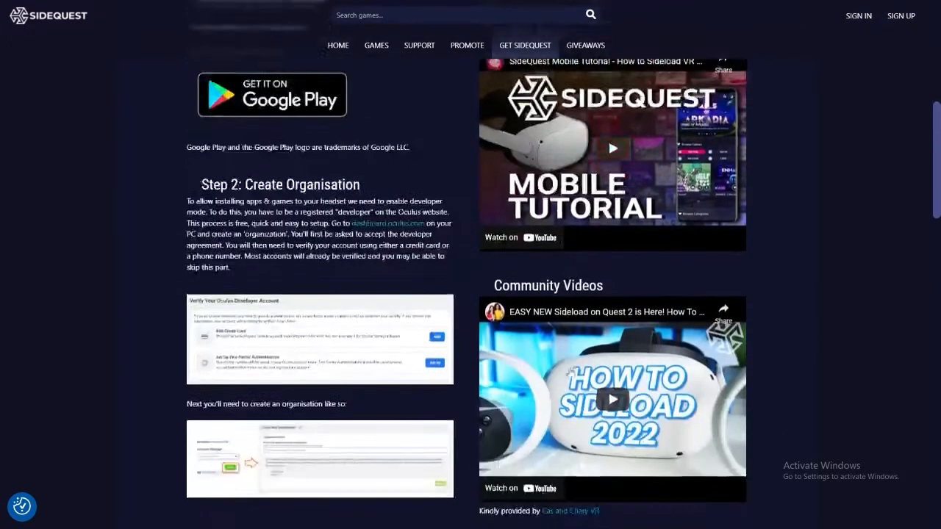
scroll("down", 3)
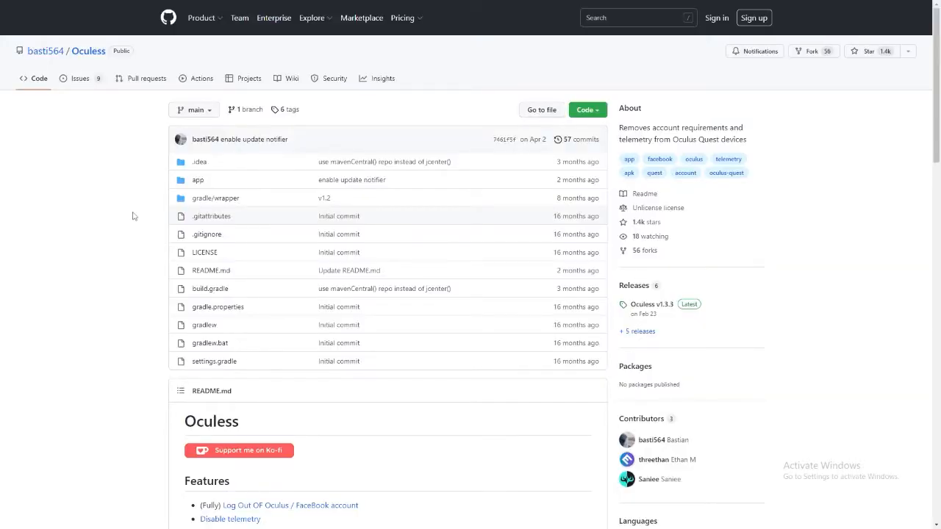
scroll("down", 3)
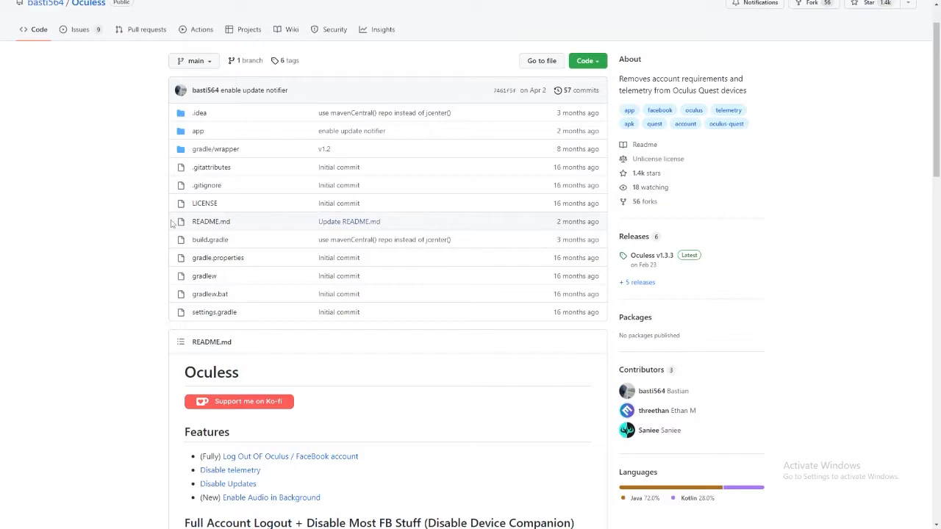
scroll("down", 3)
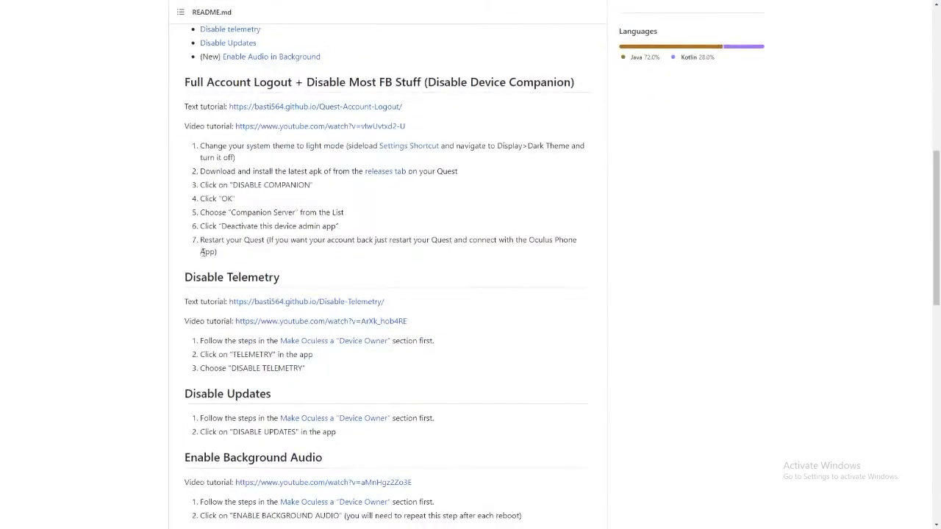
scroll("down", 3)
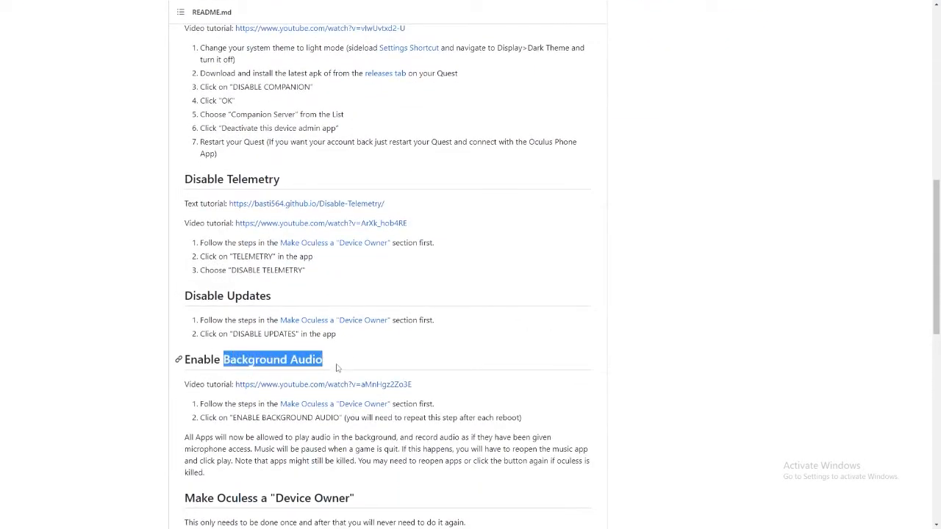
Step: Open the Enable Background Audio YouTube tutorial and make it full screen
left_click(328, 383)
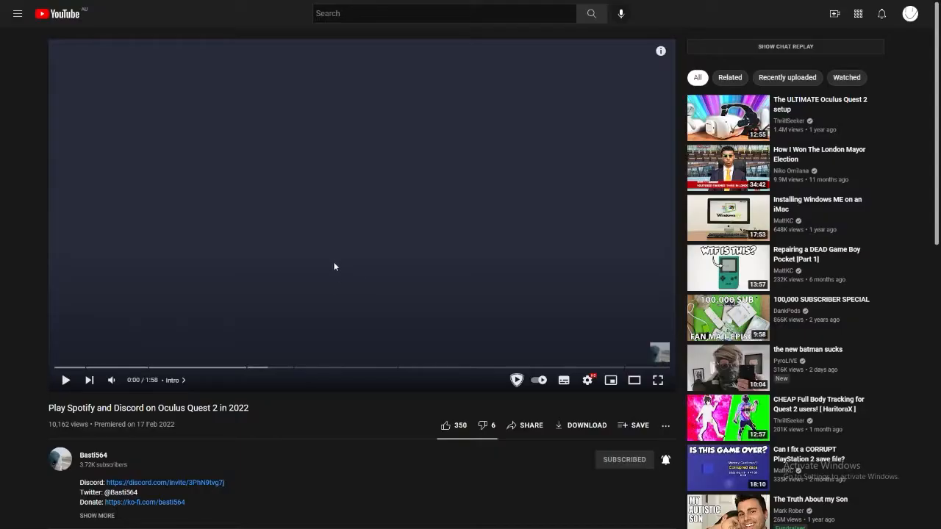
mouse_move(85, 464)
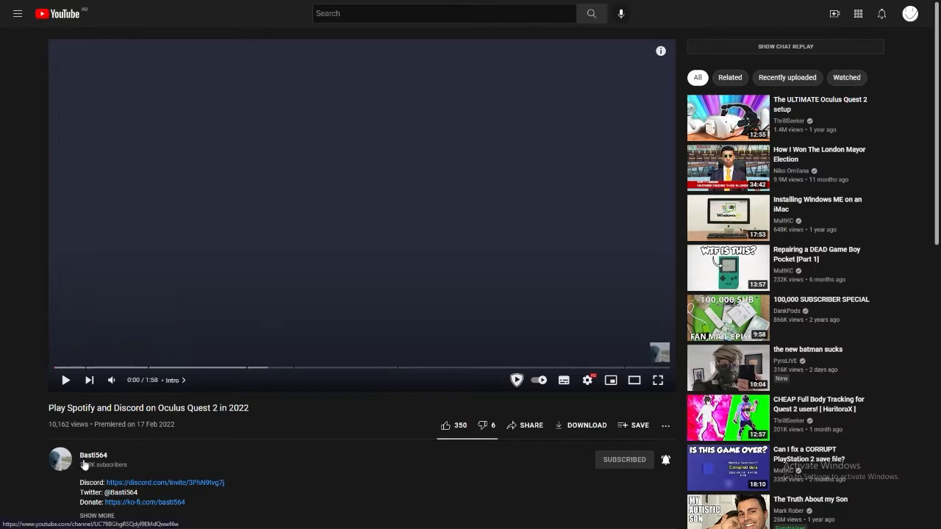
key("f11")
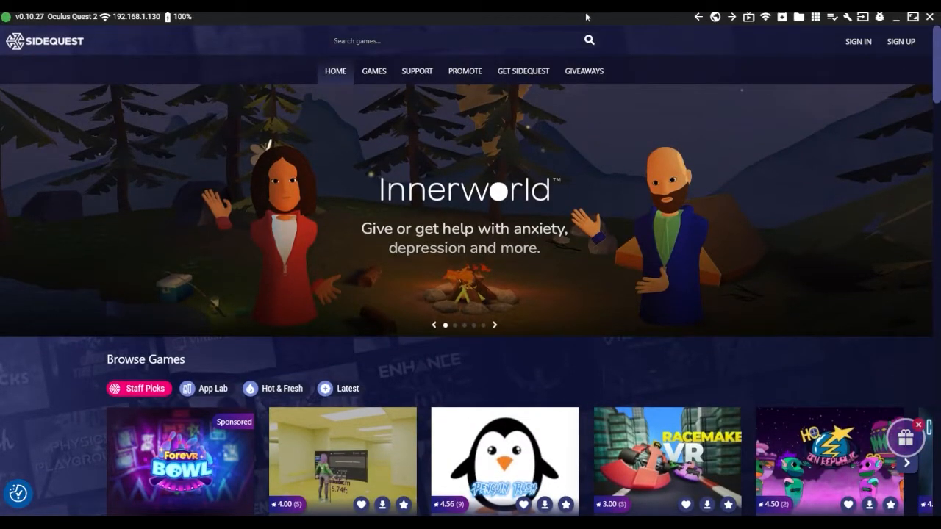
mouse_move(785, 30)
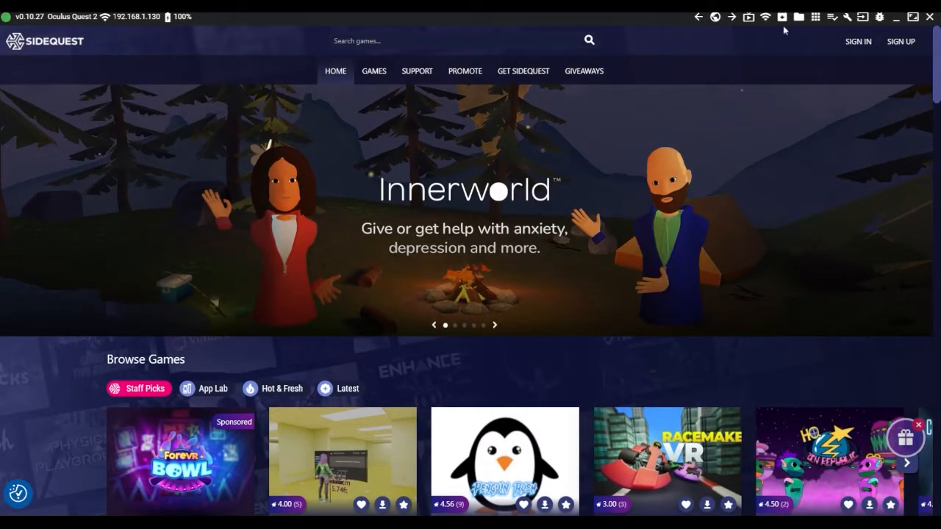
mouse_move(800, 16)
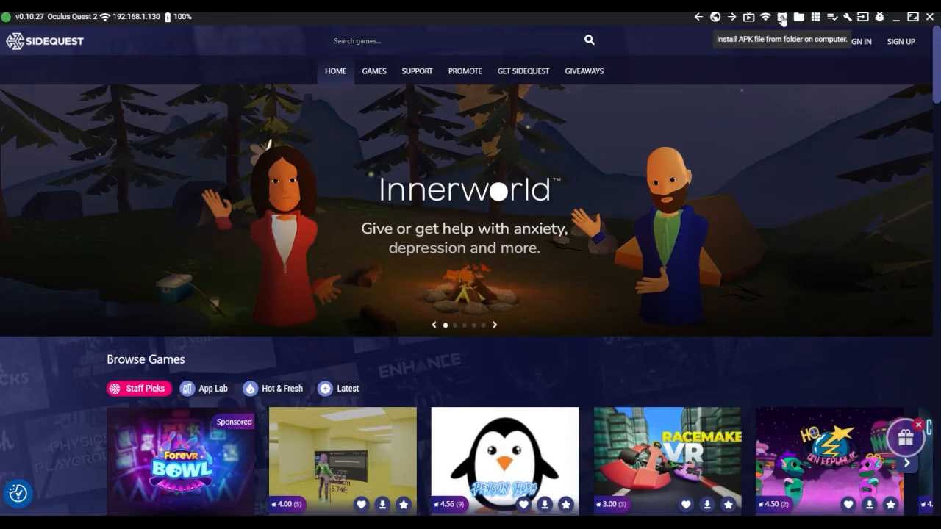
mouse_move(672, 87)
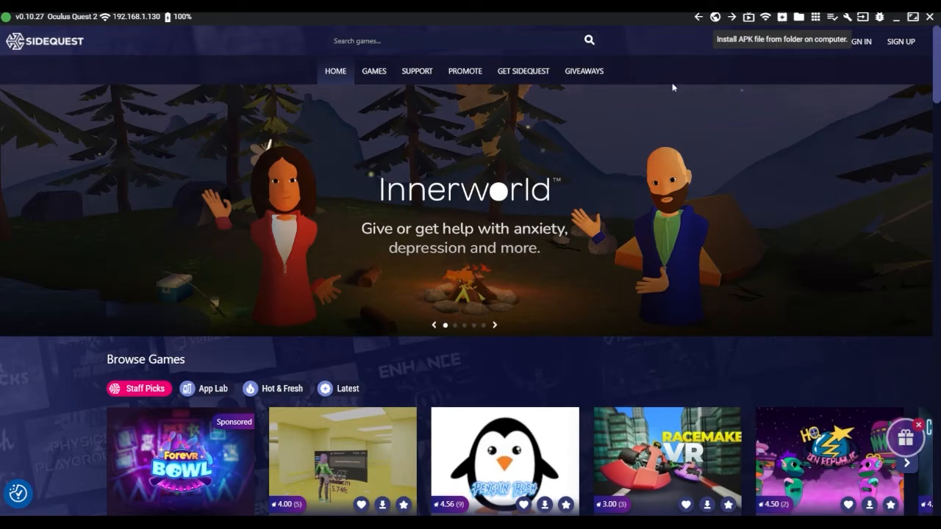
mouse_move(34, 144)
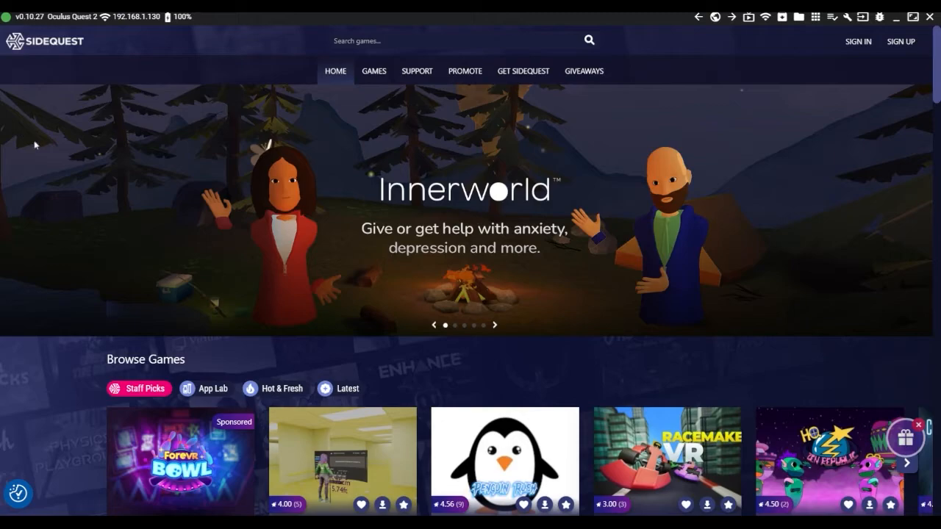
mouse_move(47, 200)
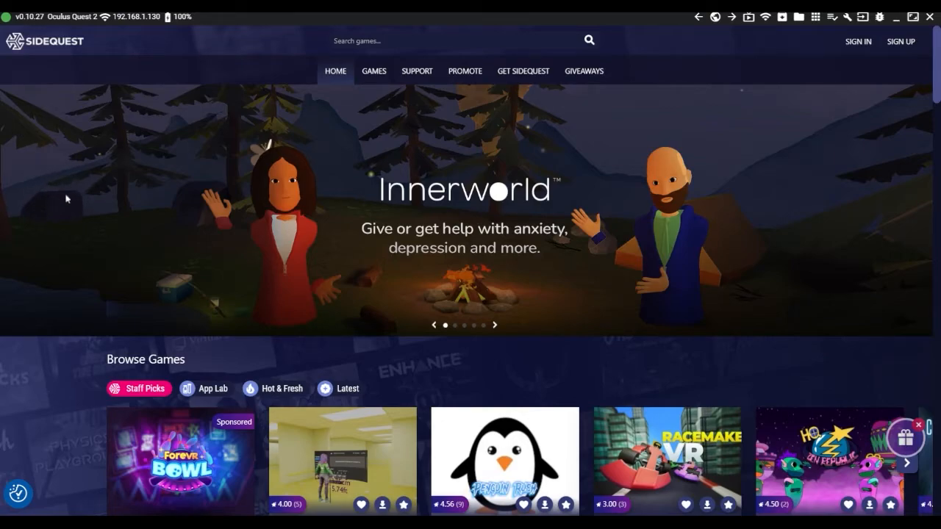
mouse_move(125, 180)
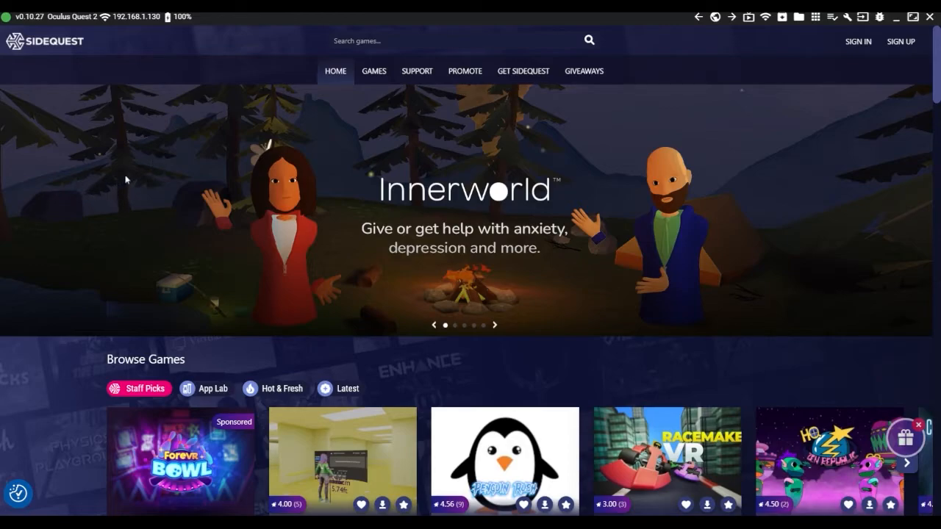
mouse_move(50, 195)
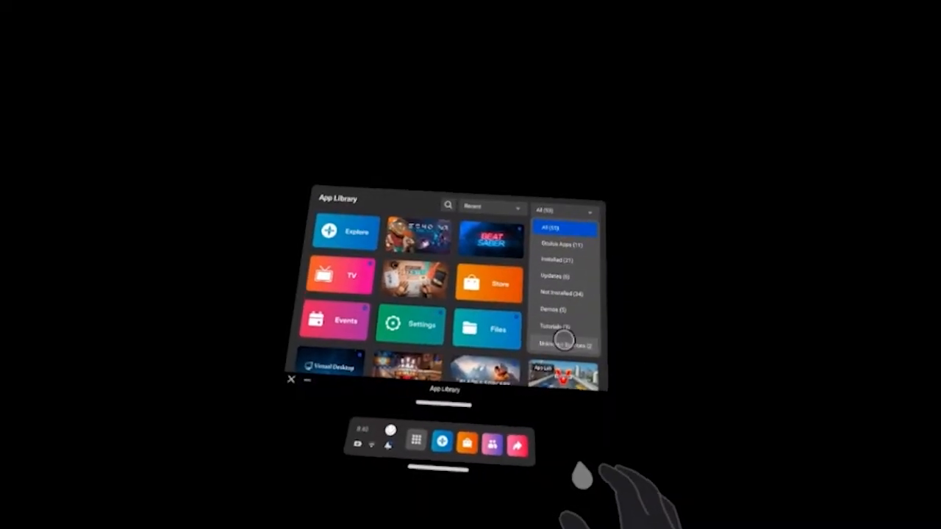
Step: Filter App Library to Unknown Sources, then enable Oculess background audio for installed apps
left_click(563, 345)
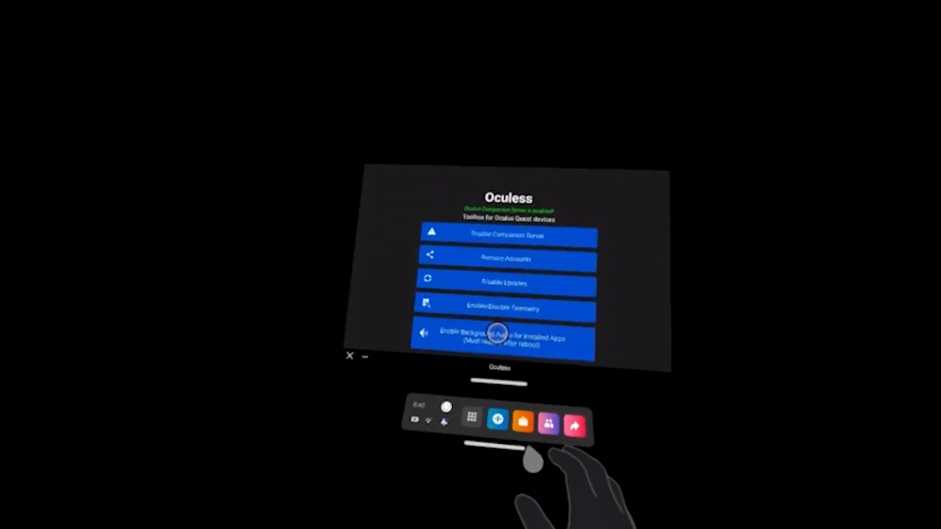
left_click(498, 419)
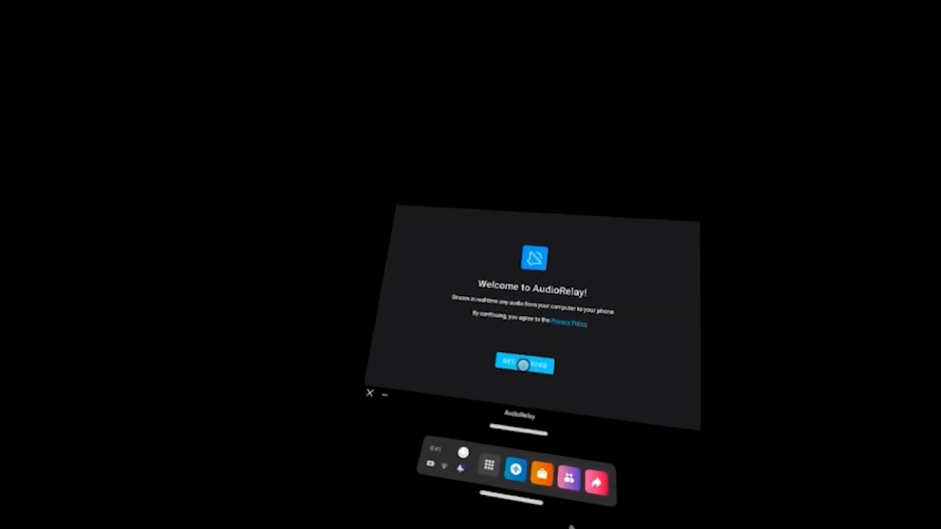
Step: Press Get Started on AudioRelay's welcome screen to reach the Player tab
left_click(524, 365)
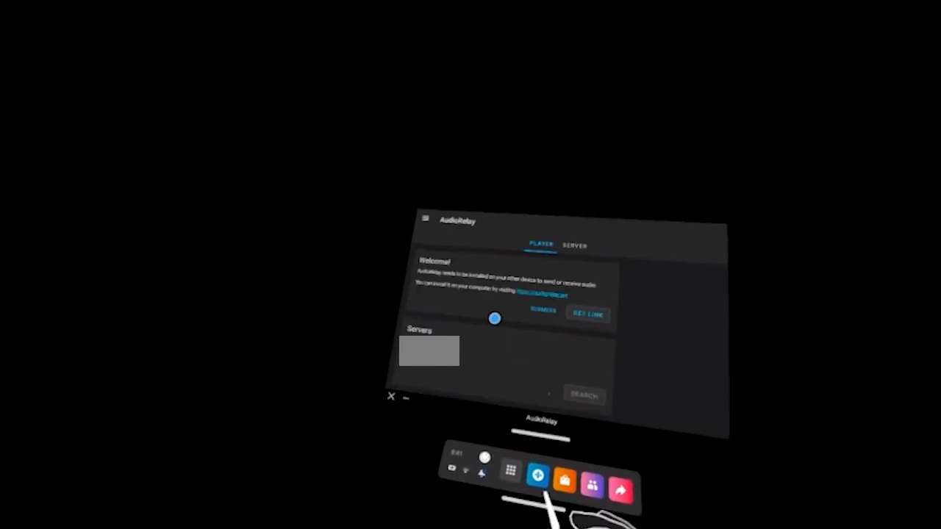